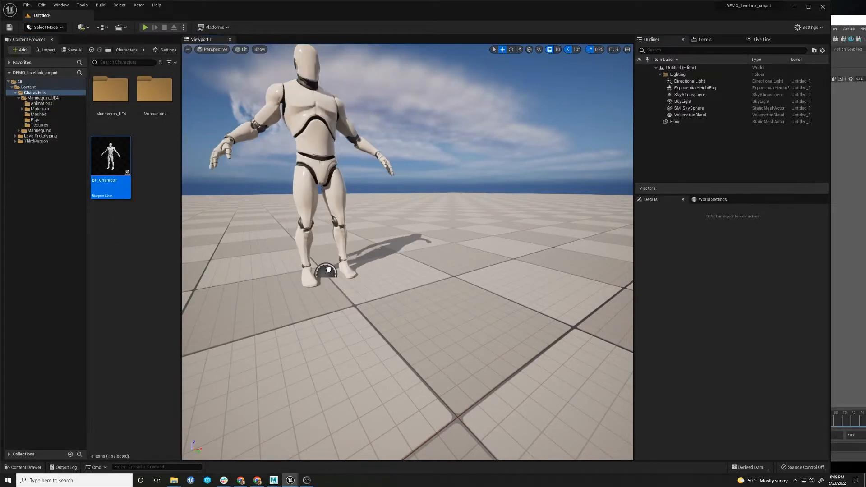
Step: Place a BP_Character in the level driven by the slow_steady Live Link subject
left_click(327, 268)
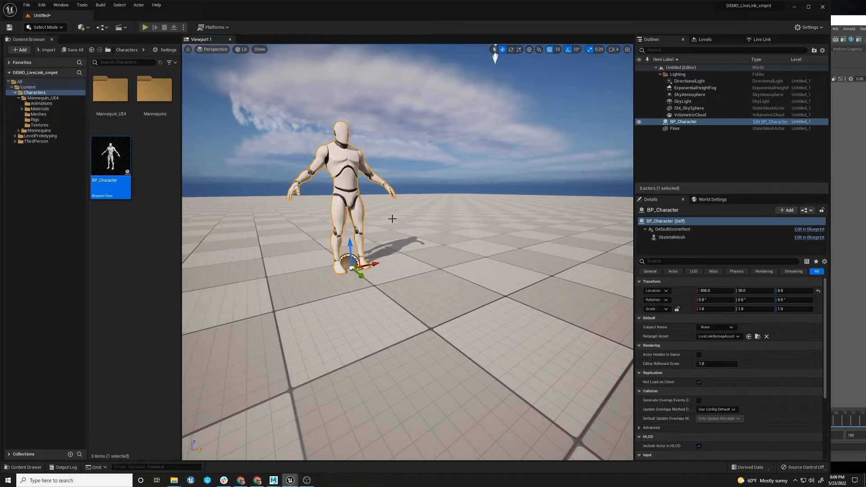
mouse_move(626, 336)
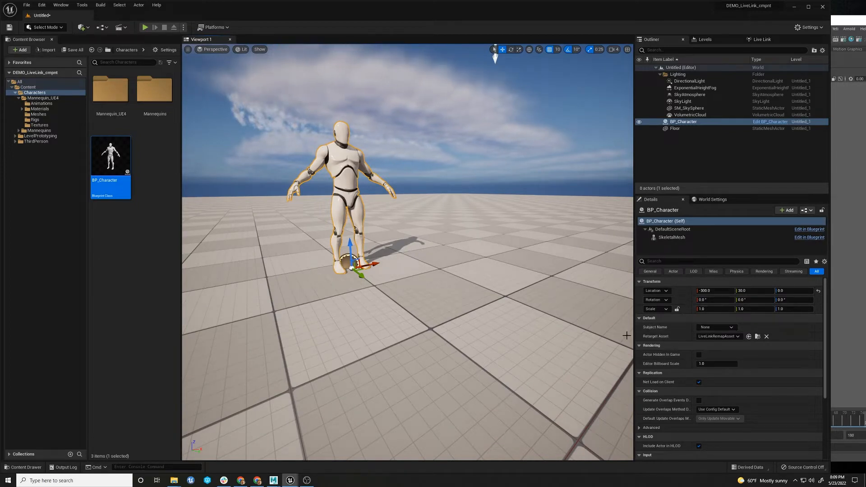
left_click(729, 326)
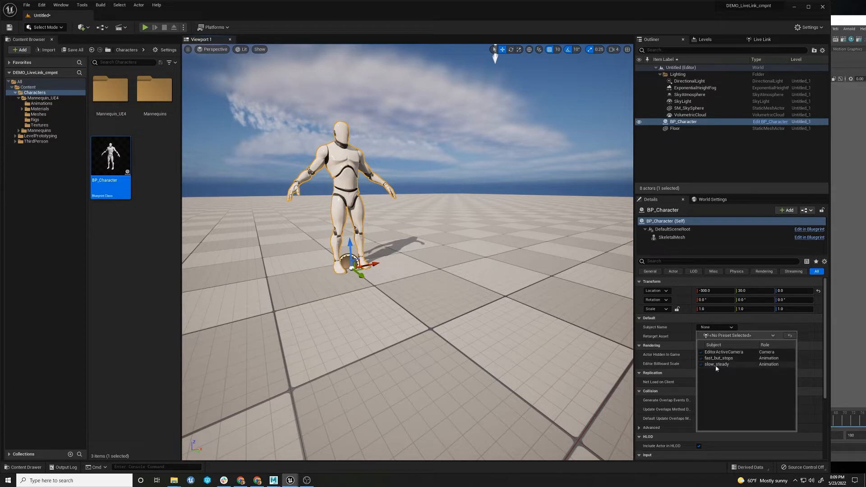
left_click(717, 363)
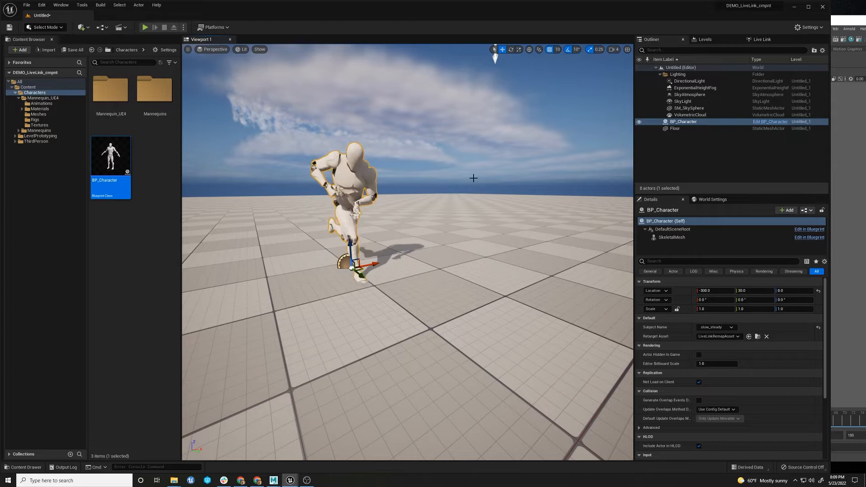
mouse_move(110, 155)
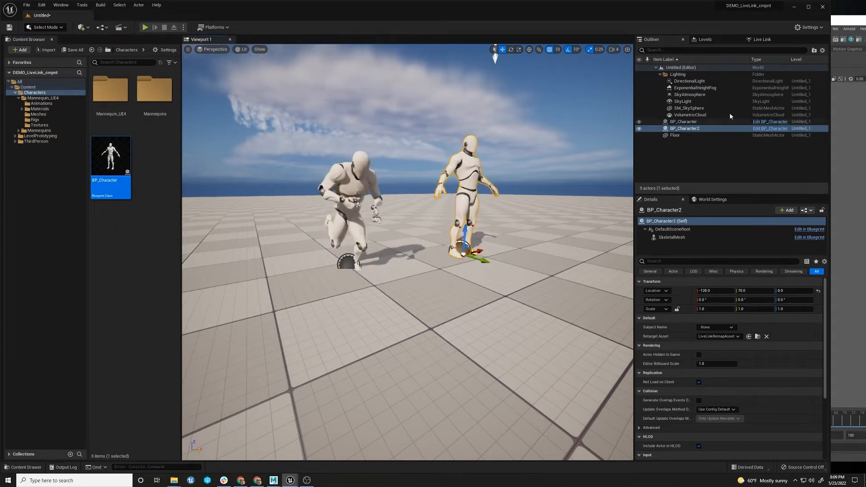
Step: Assign the second character fast_but_steps, then switch it to slow_steady
left_click(732, 326)
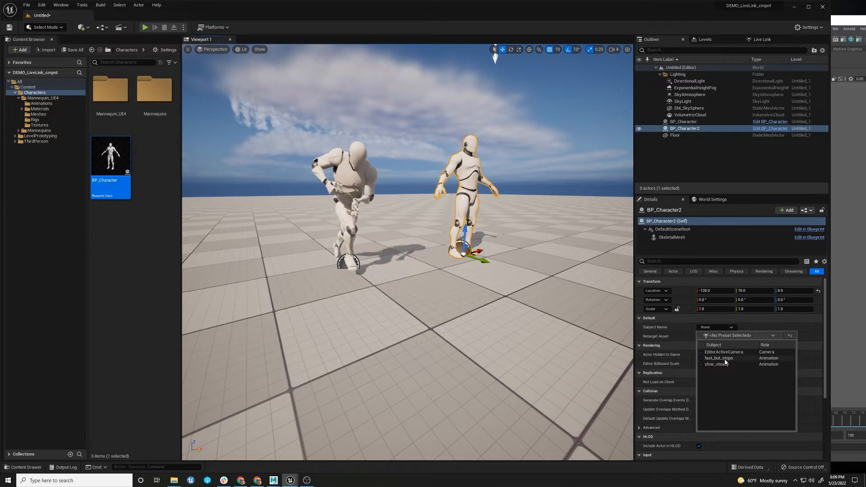
left_click(719, 358)
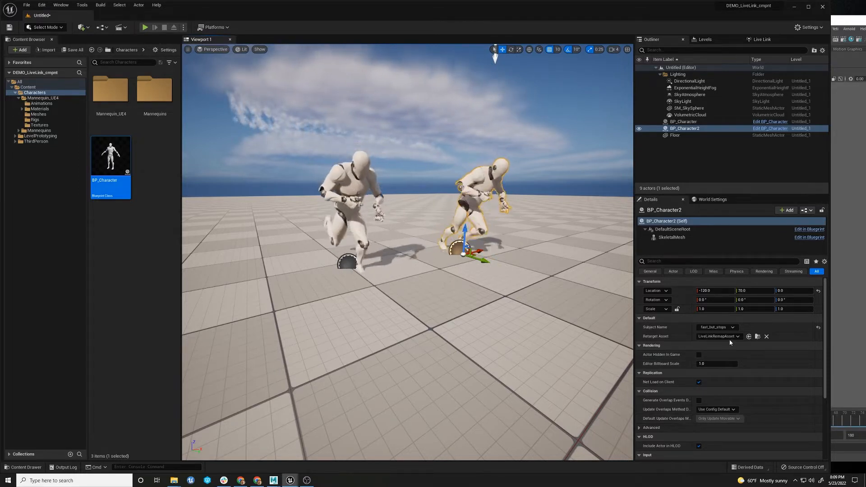
left_click(715, 326)
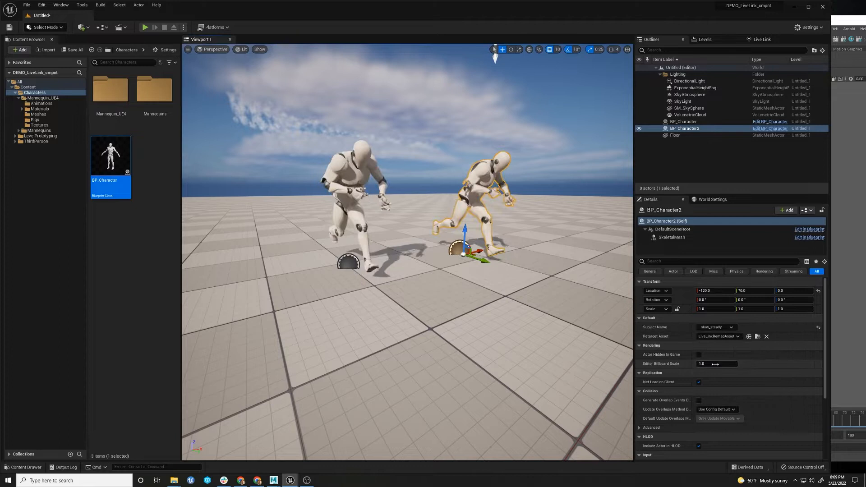
Step: Switch the first character's subject to fast_but_steps
left_click(683, 122)
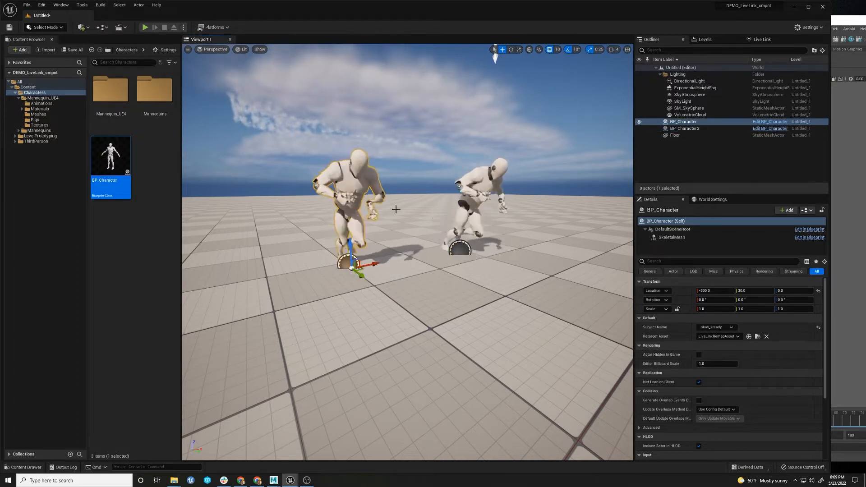
left_click(736, 326)
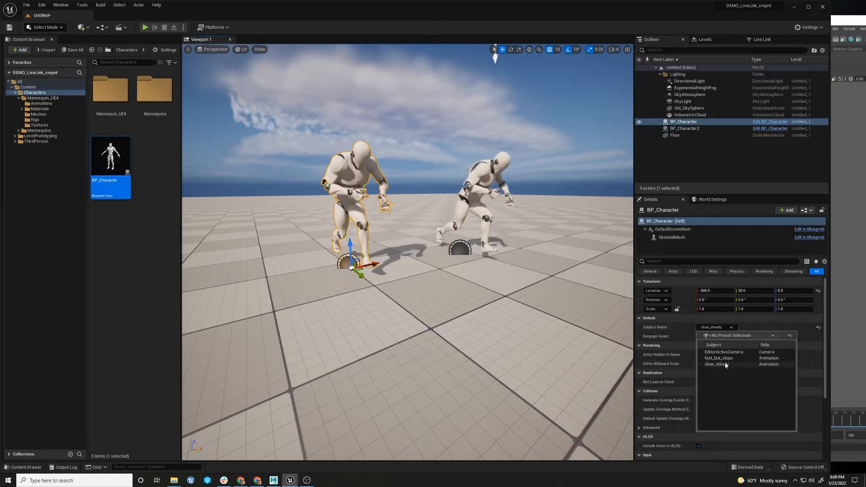
left_click(718, 358)
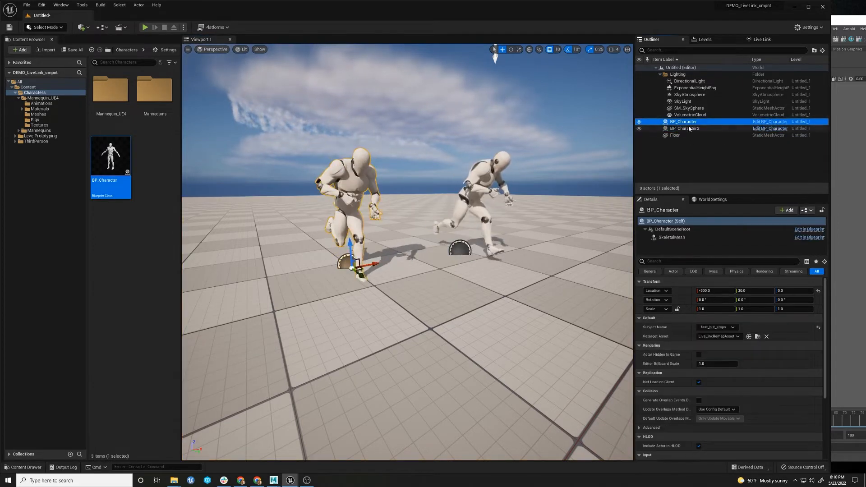
Step: Delete the characters, create Blueprint class BP_LiveLink and open it for editing
left_click(684, 128)
type("BP_L")
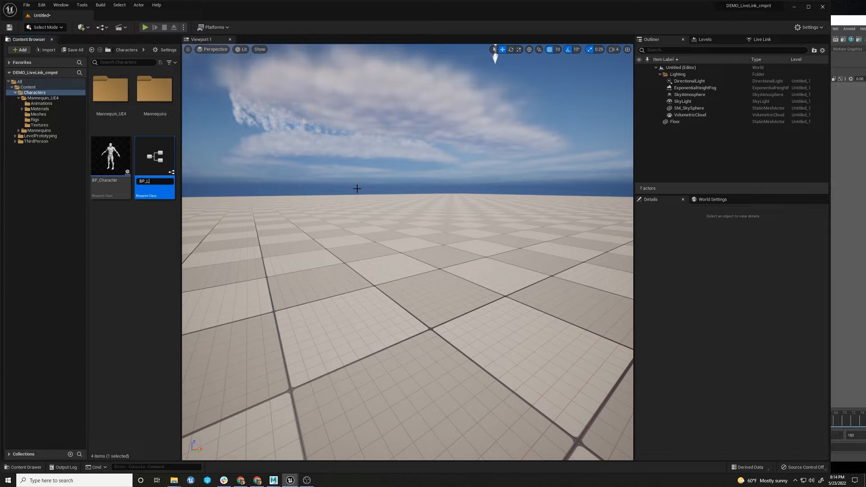
type("iveLink")
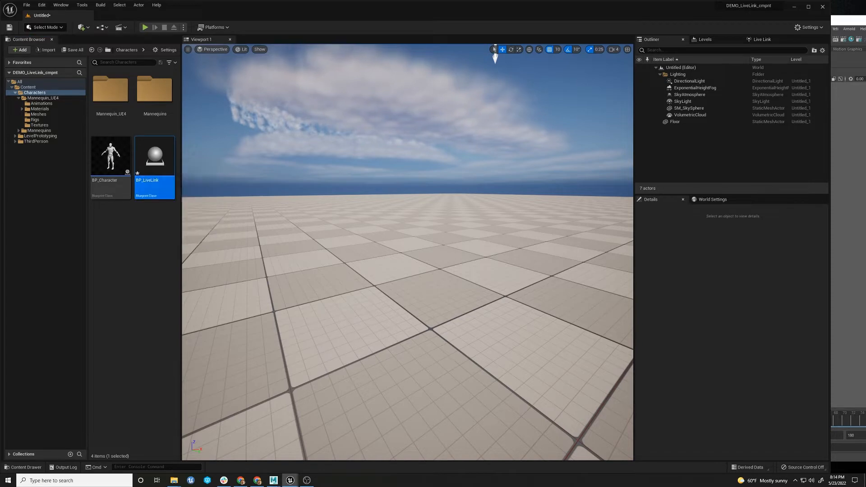
double_click(154, 154)
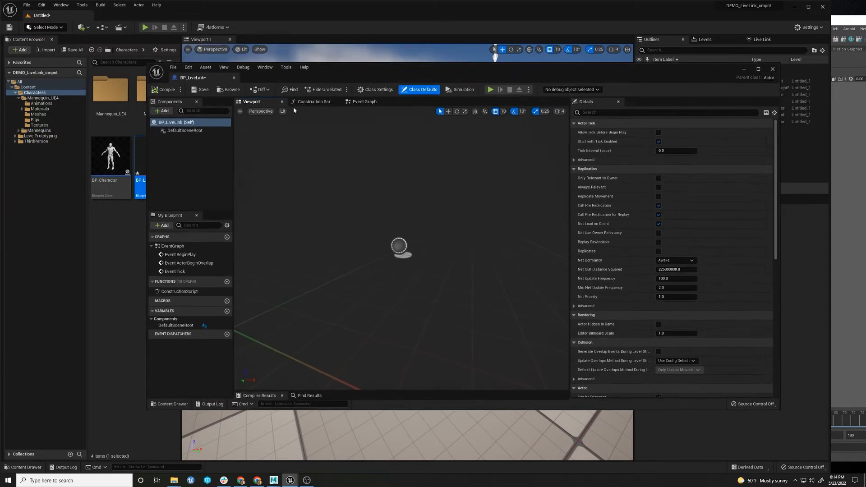
mouse_move(161, 111)
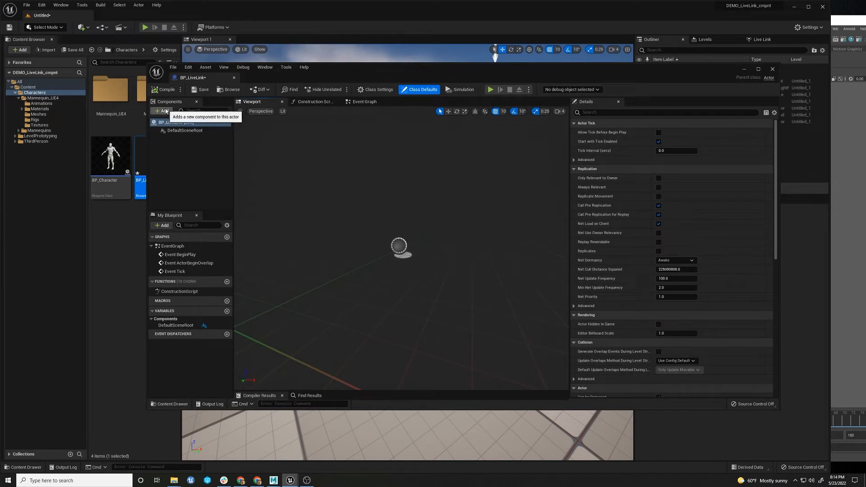
Step: Add a Skeletal Mesh component to BP_LiveLink using the SK_Mannequin mesh
left_click(160, 111)
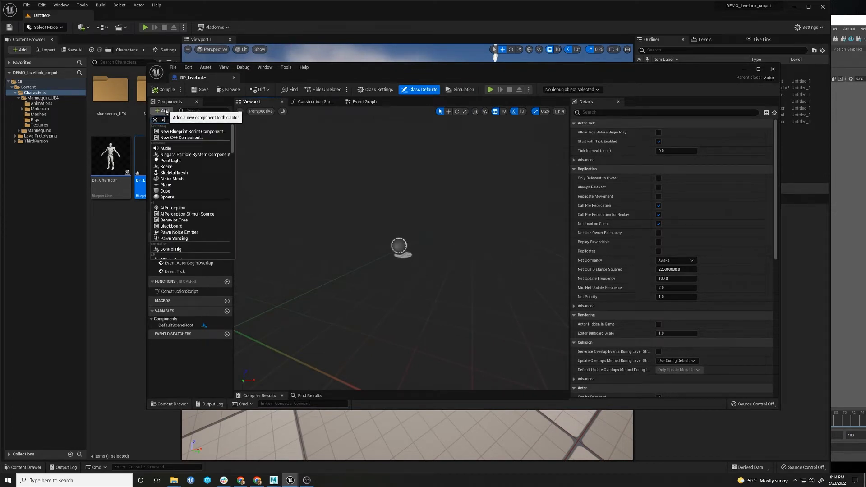
type("sk")
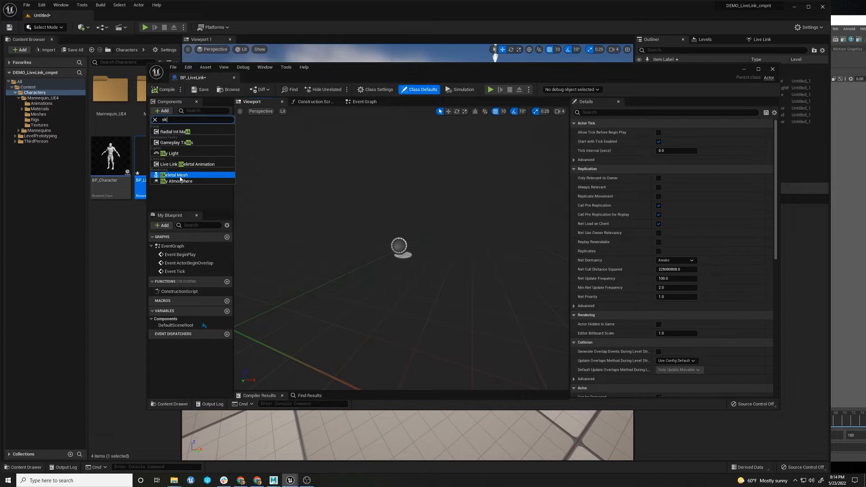
left_click(176, 175)
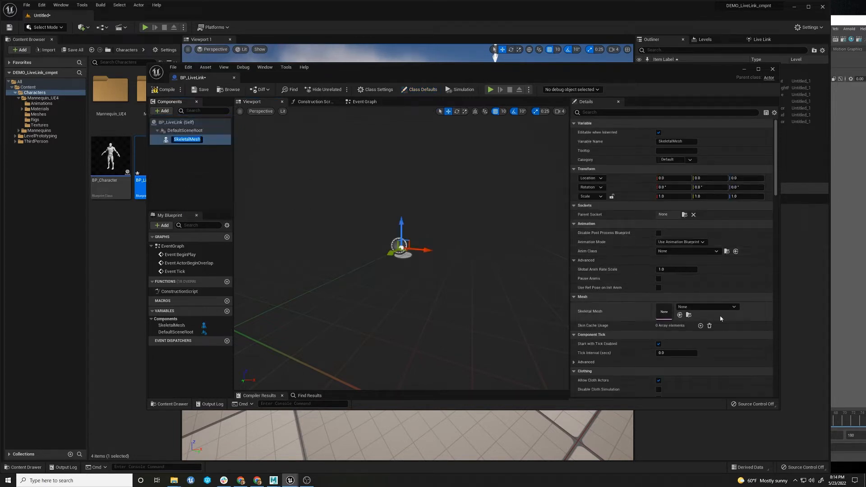
left_click(733, 306)
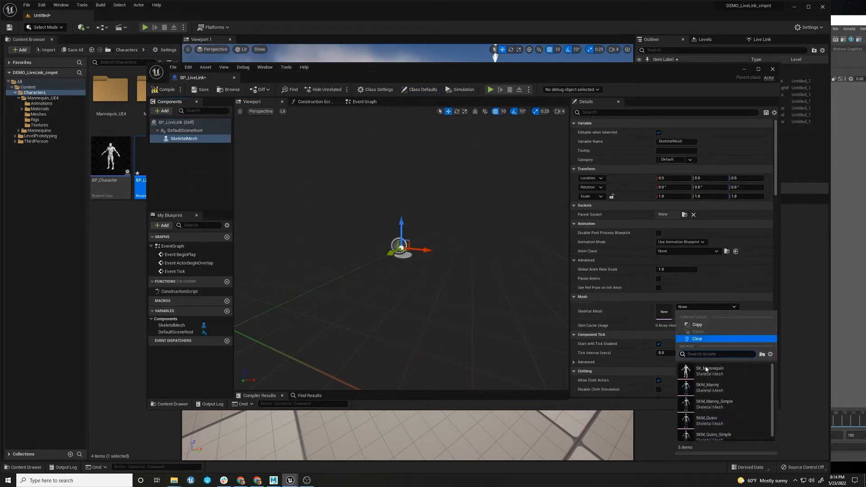
left_click(709, 370)
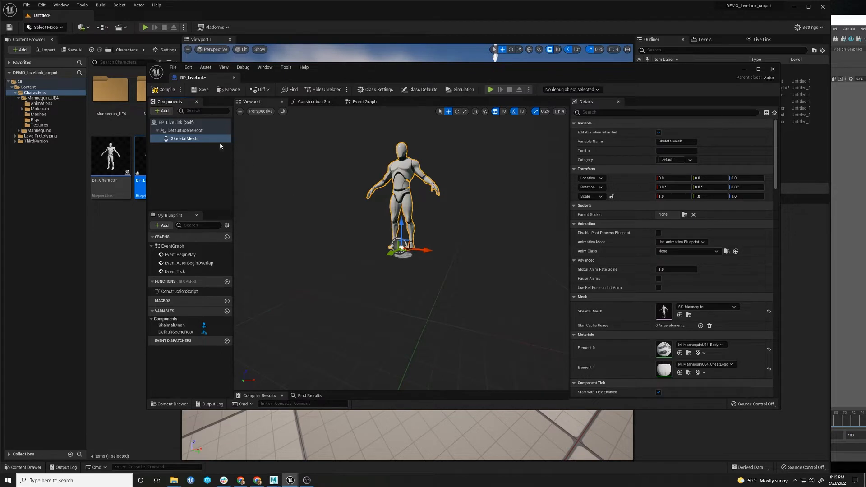
mouse_move(287, 145)
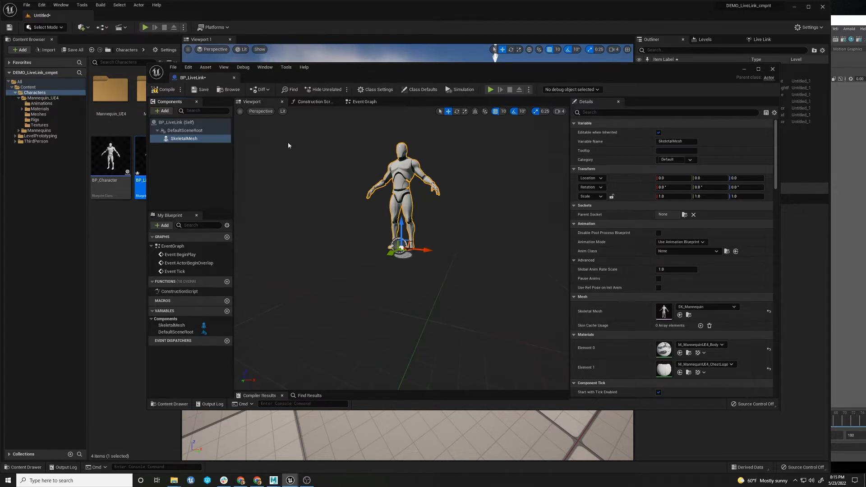
Step: Set the skeletal mesh's Anim Class to LiveLinkInstance in the event graph
left_click(363, 102)
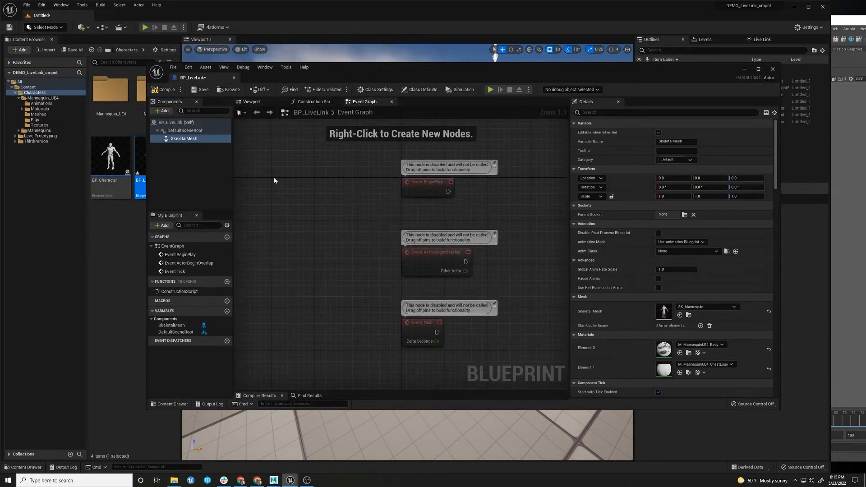
mouse_move(366, 226)
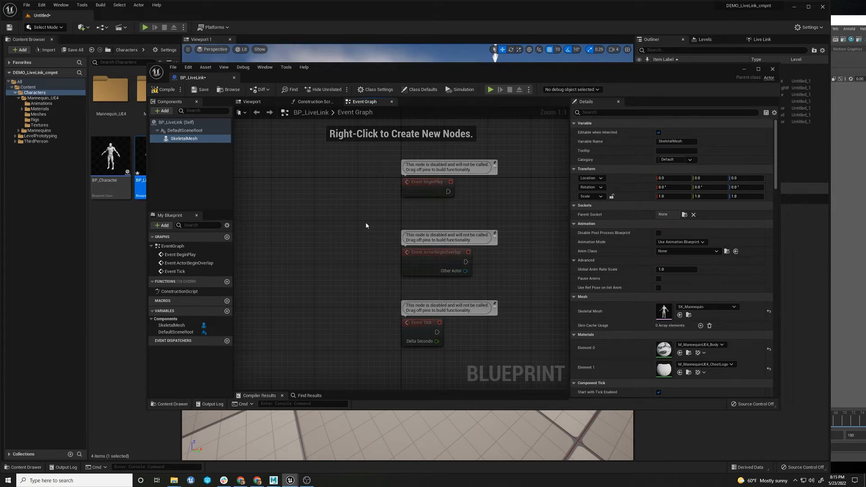
mouse_move(300, 232)
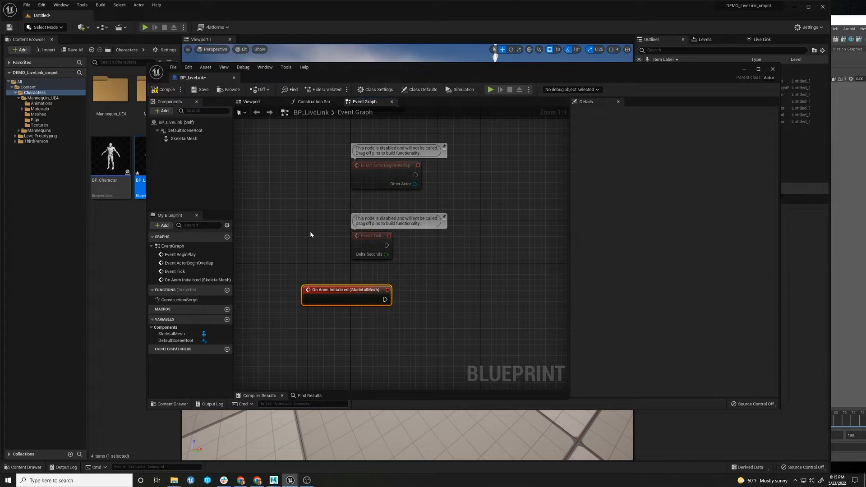
mouse_move(330, 338)
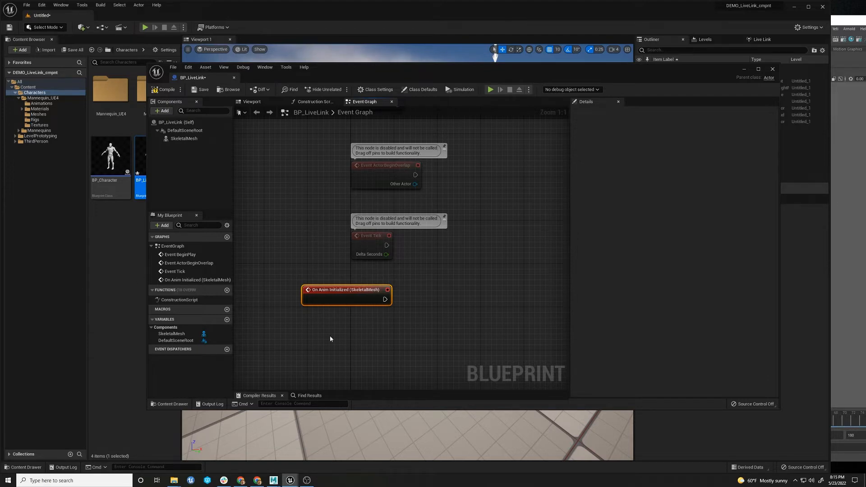
mouse_move(385, 298)
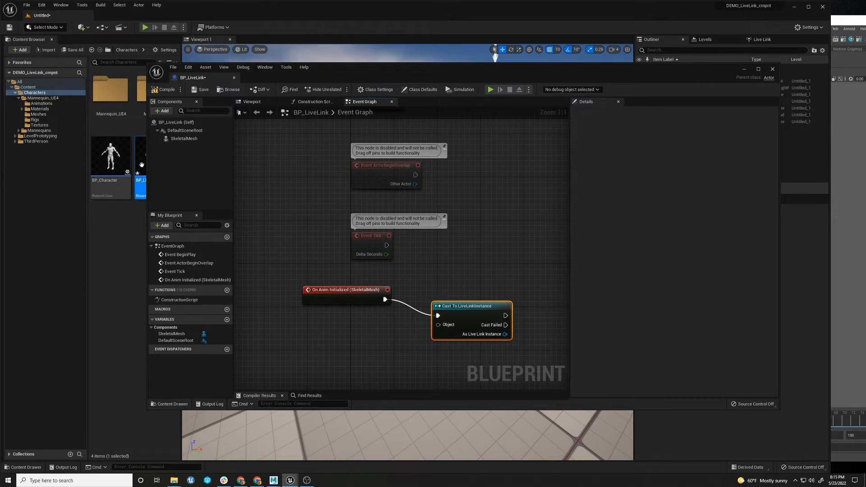
left_click(184, 138)
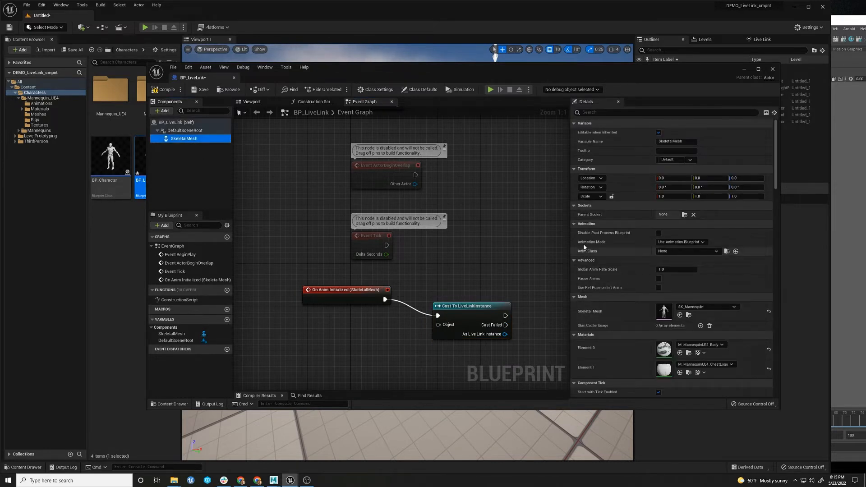
left_click(715, 250)
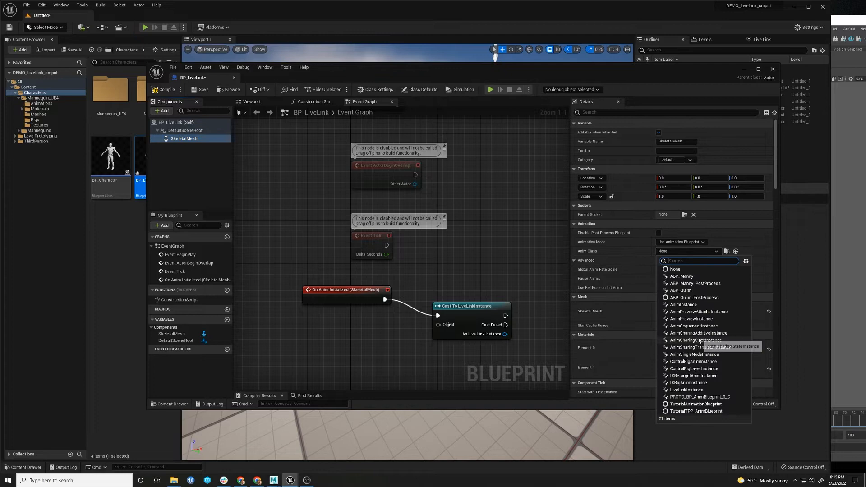
mouse_move(698, 390)
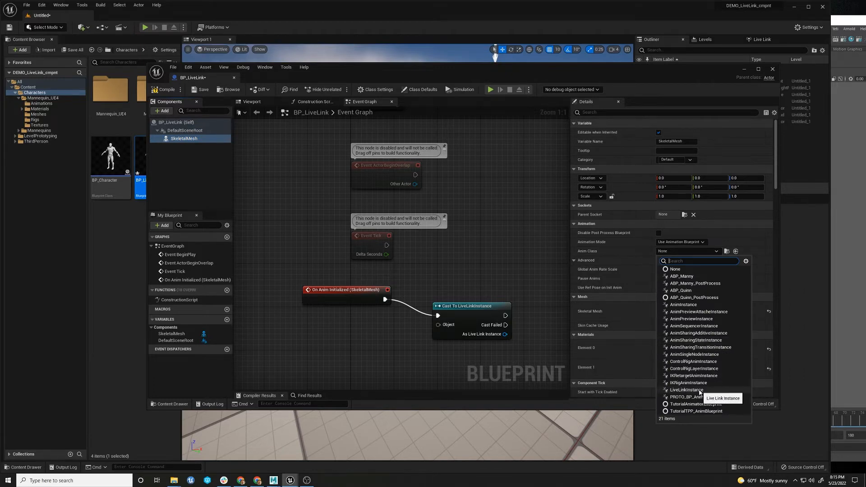
left_click(685, 389)
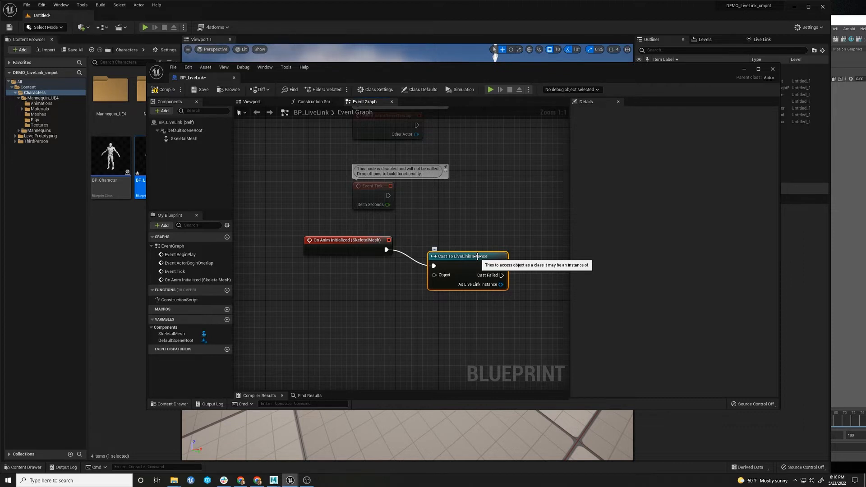
mouse_move(255, 197)
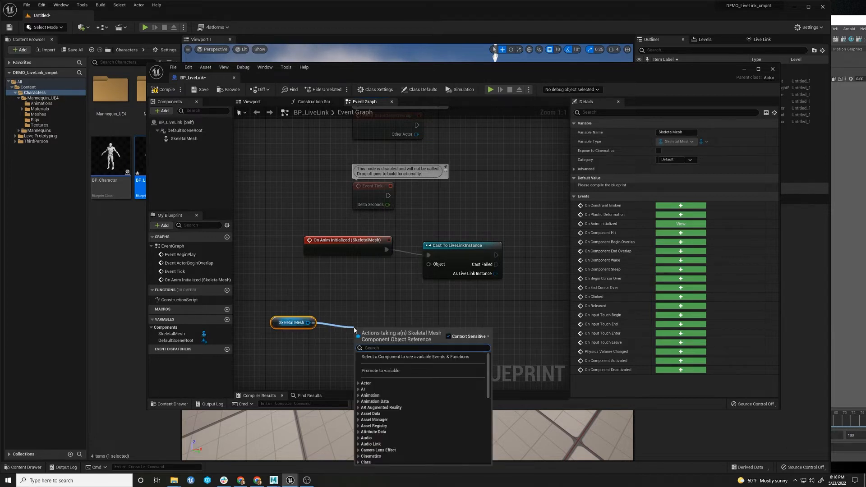
Step: Feed Get Anim Instance into the cast and add a Set Subject node after it
type("get anim")
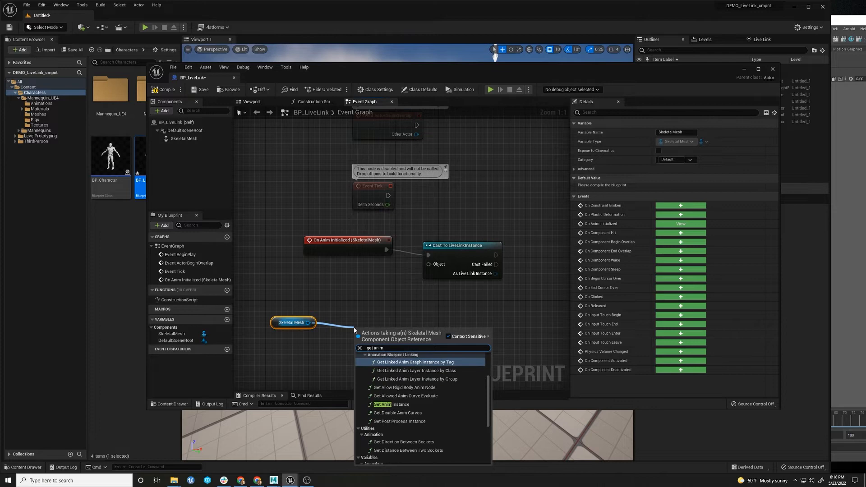
left_click(388, 404)
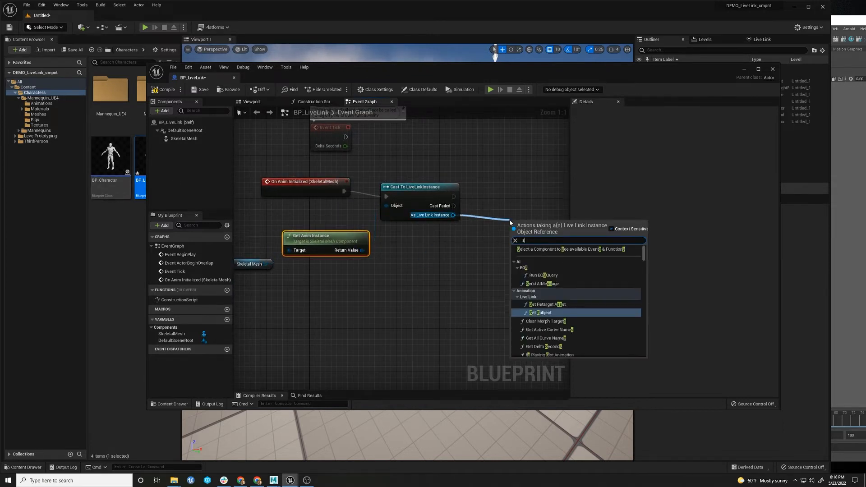
type("set sub")
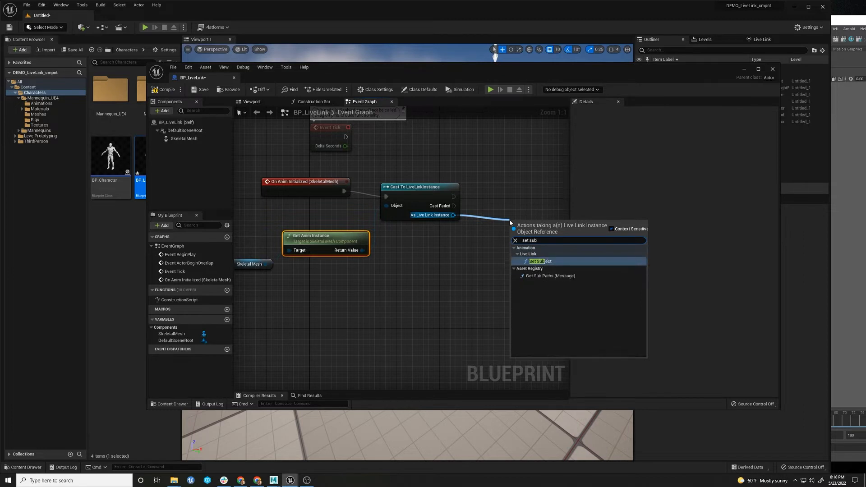
left_click(537, 261)
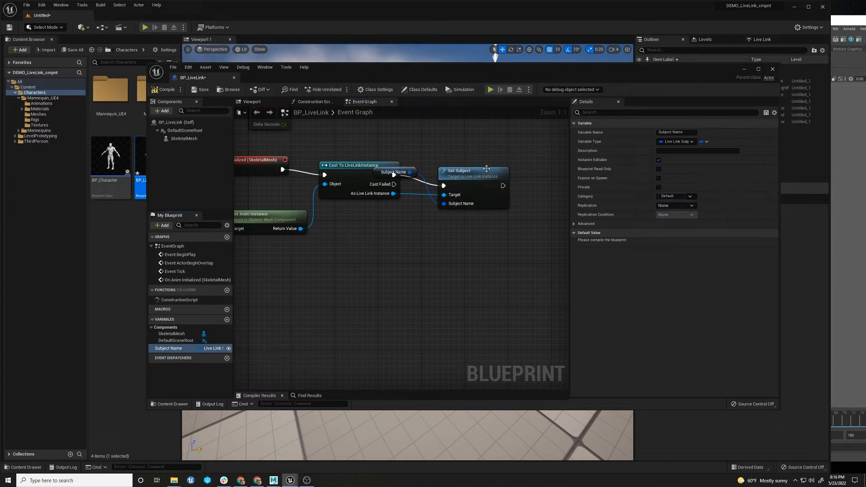
Step: Add Set Retarget Asset after Set Subject and promote its Retarget Asset pin to a variable
left_click_drag(458, 170, 495, 170)
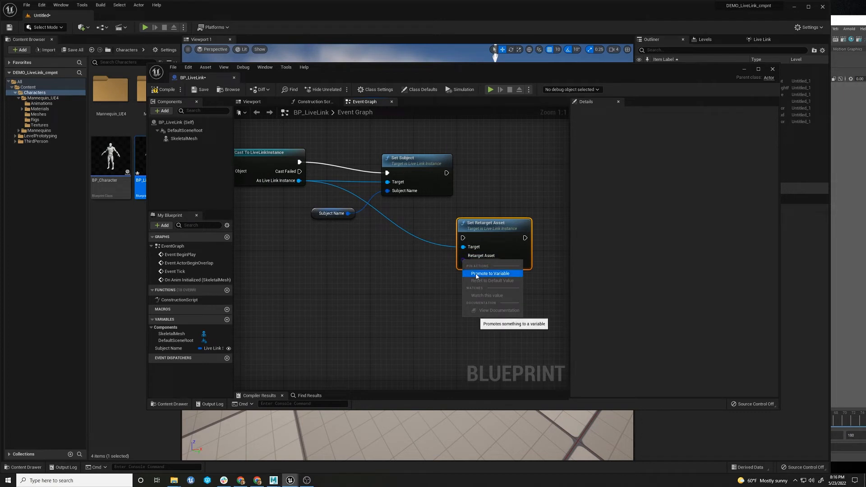
left_click(491, 273)
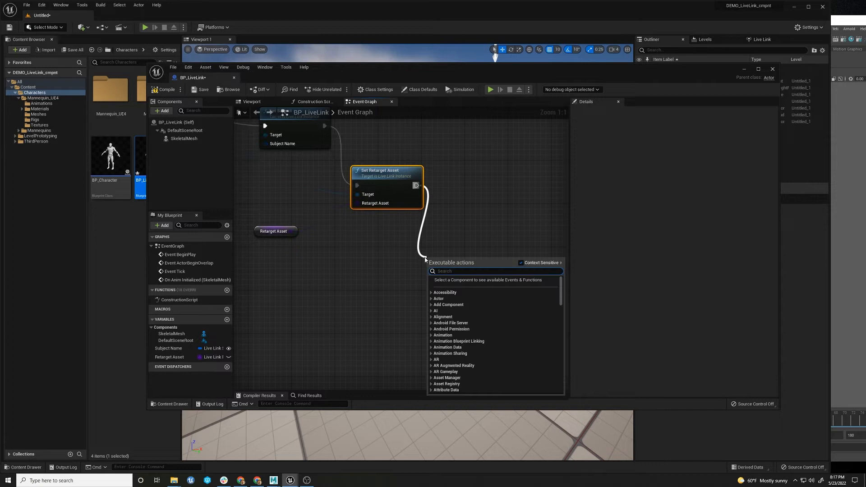
Step: Add Set Update Animation in Editor targeting SkeletalMesh and remove the duplicate mesh reference
type("set upd")
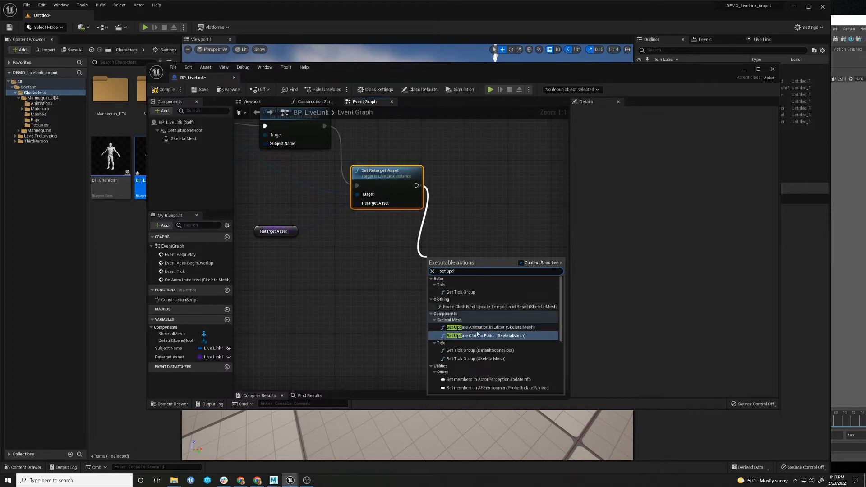
left_click(482, 327)
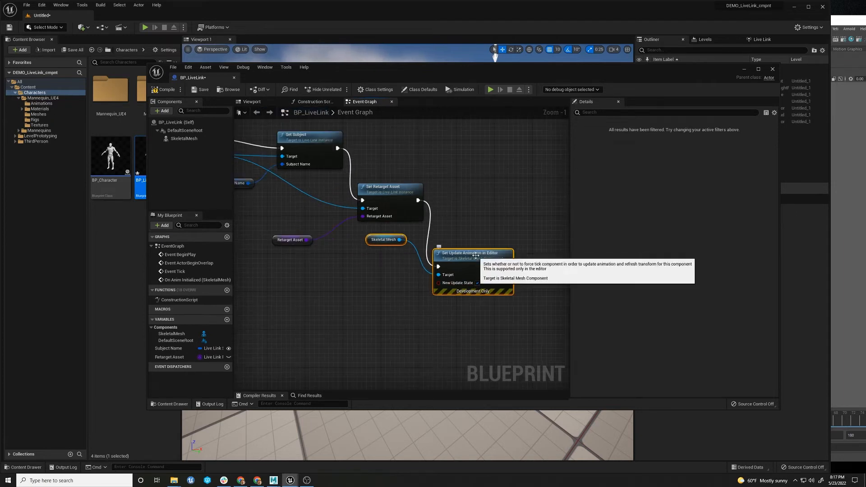
mouse_move(404, 268)
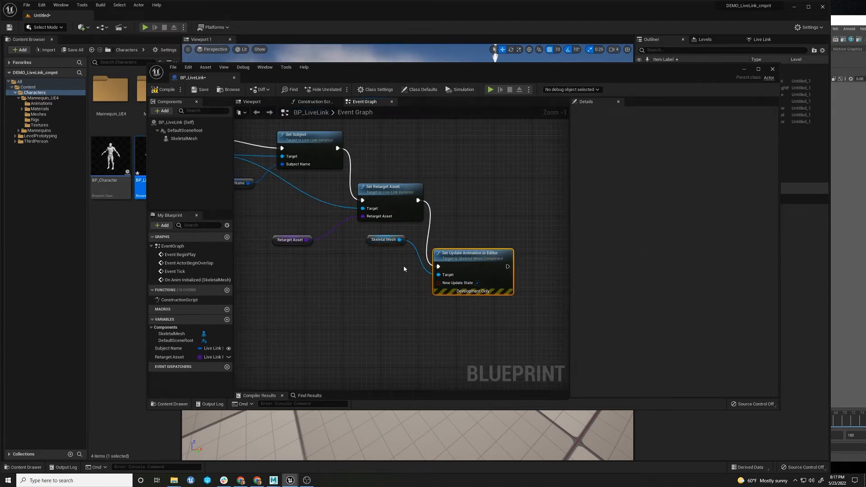
scroll("down", 3)
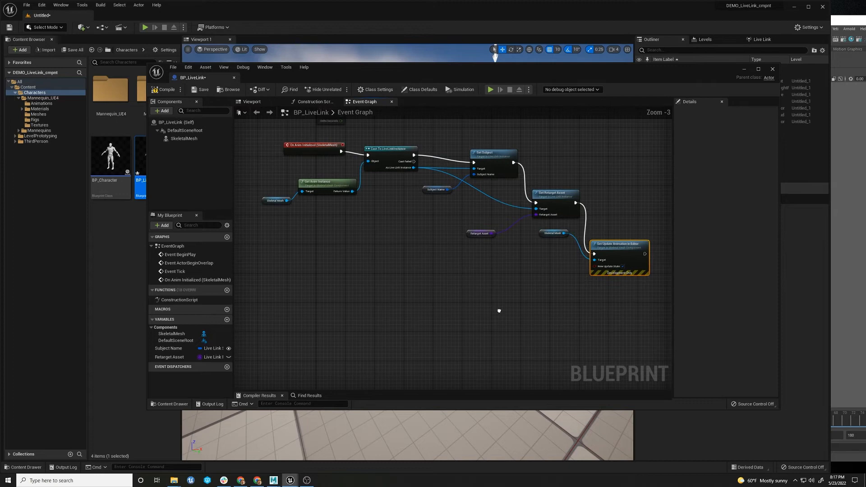
left_click(276, 211)
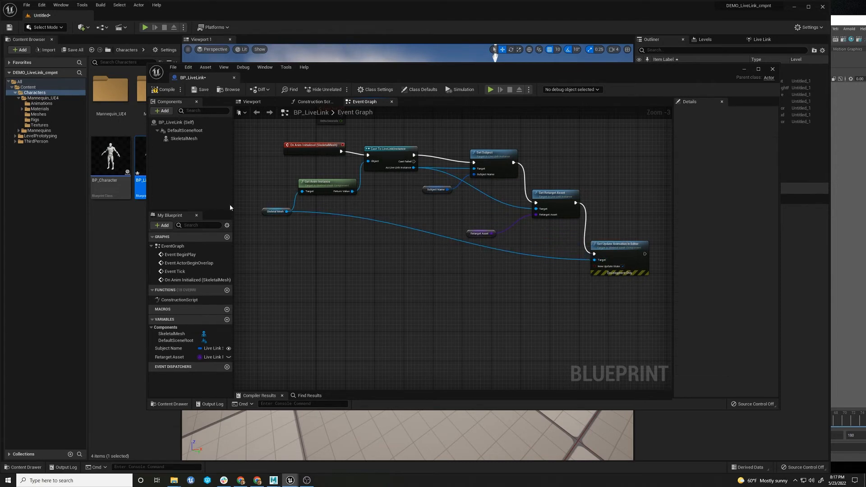
left_click(264, 233)
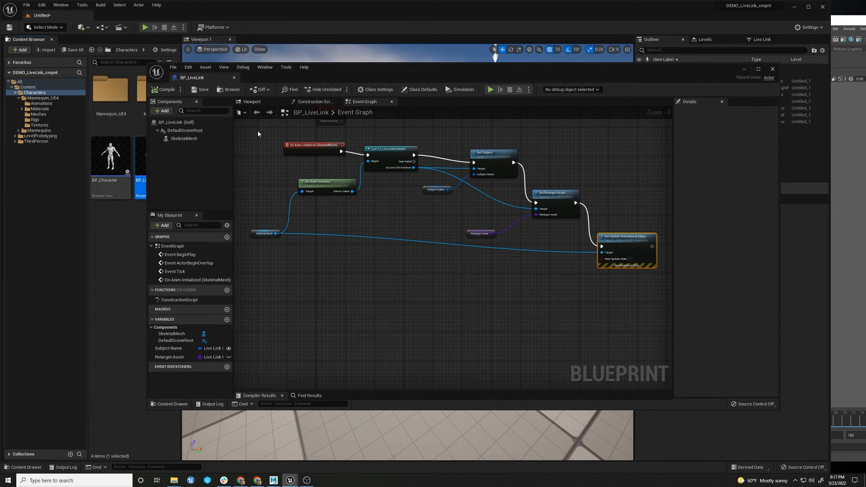
left_click(250, 101)
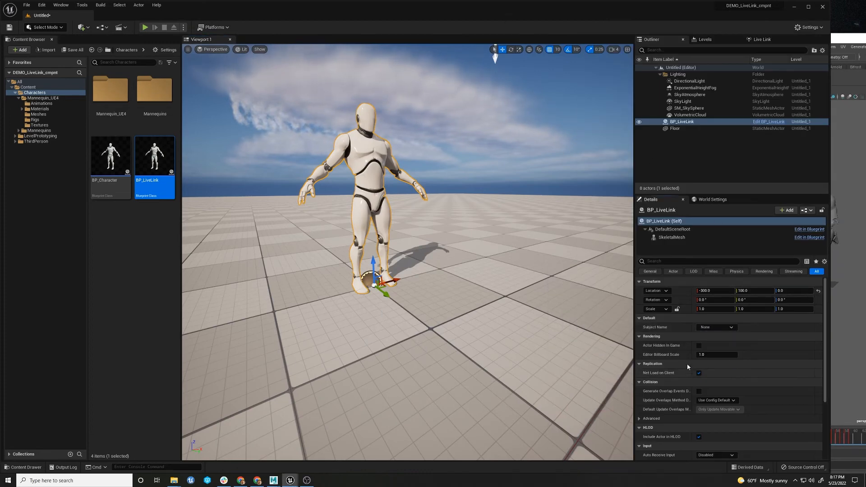
Step: Set BP_LiveLink's Subject Name to slow_steady, then switch it to fast_but_stops
left_click(715, 327)
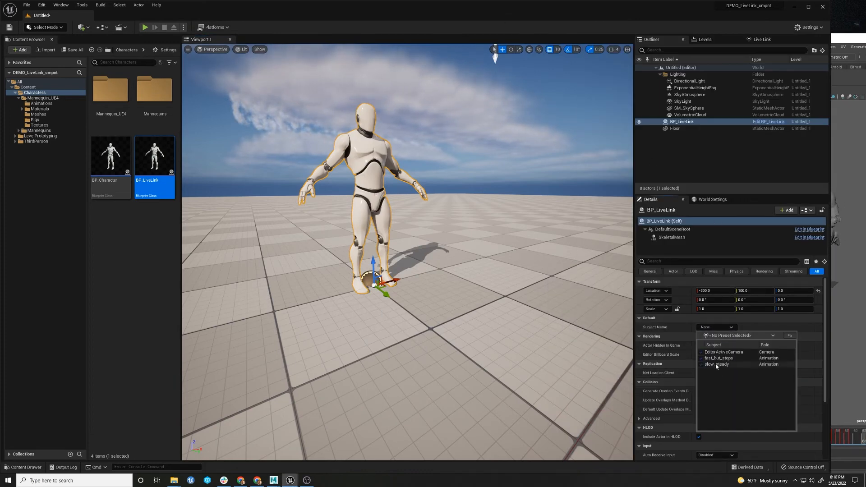
left_click(718, 363)
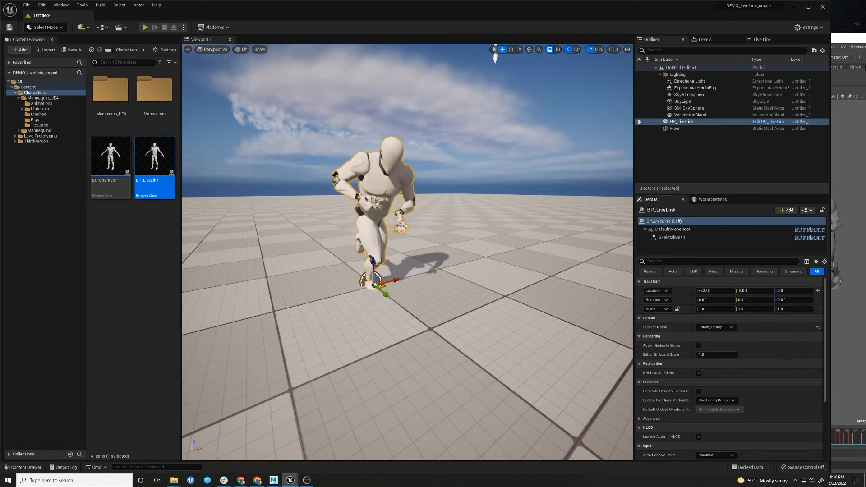
left_click(732, 327)
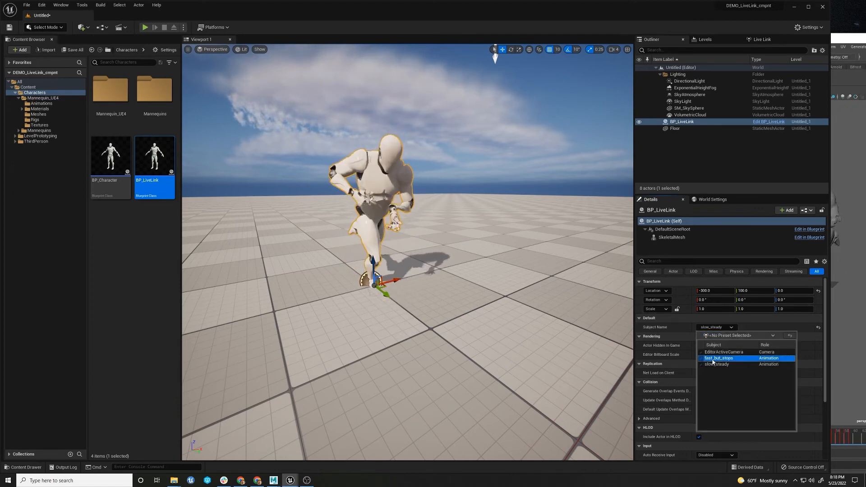
left_click(718, 358)
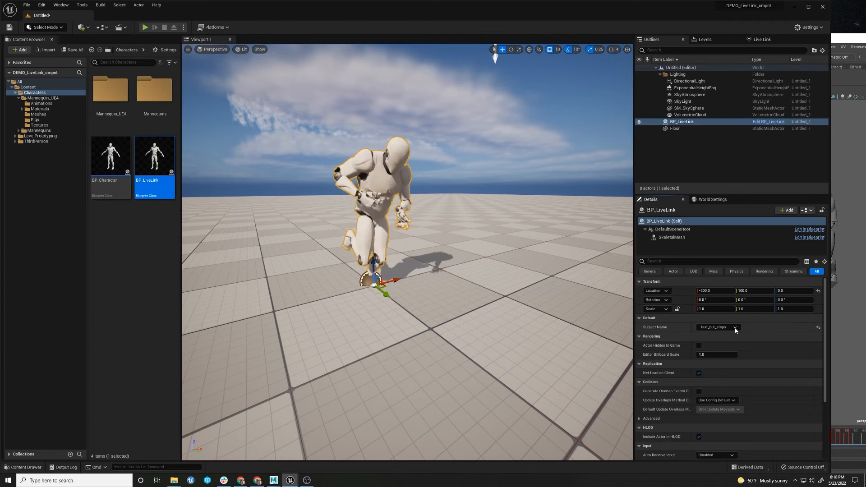
left_click(734, 327)
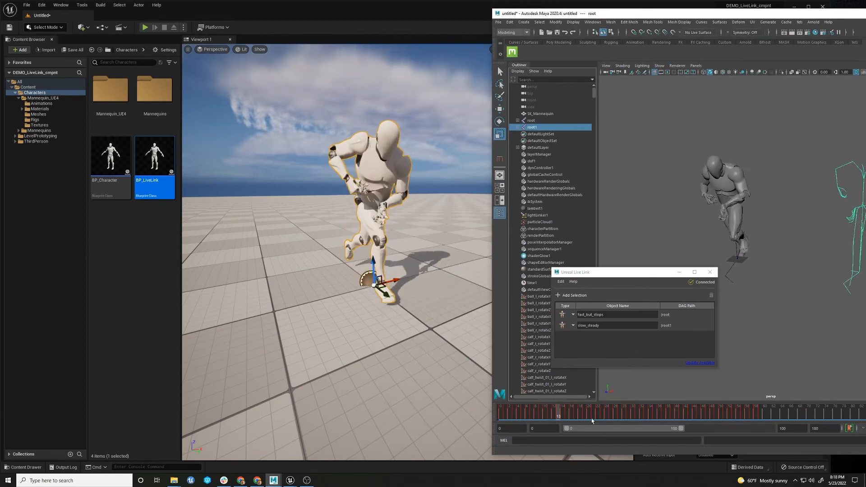
Step: Scrub Maya's time slider and play the animation to stream motion to the mannequin
left_click(654, 411)
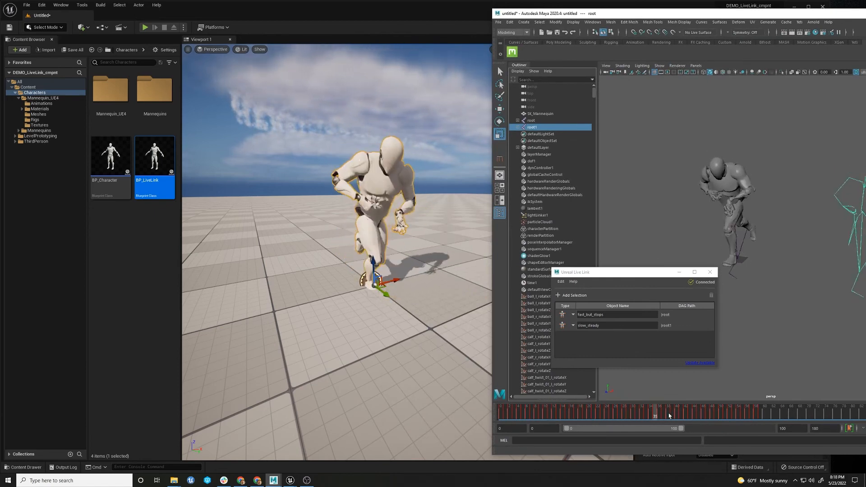
left_click(692, 414)
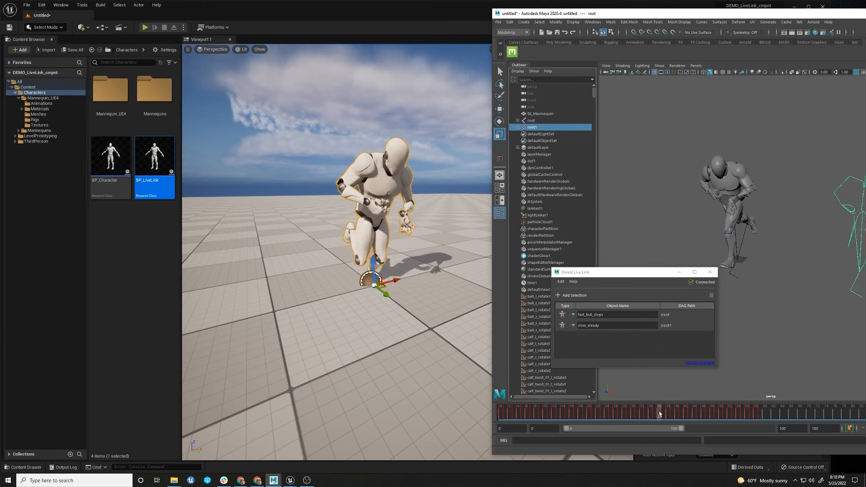
left_click(144, 27)
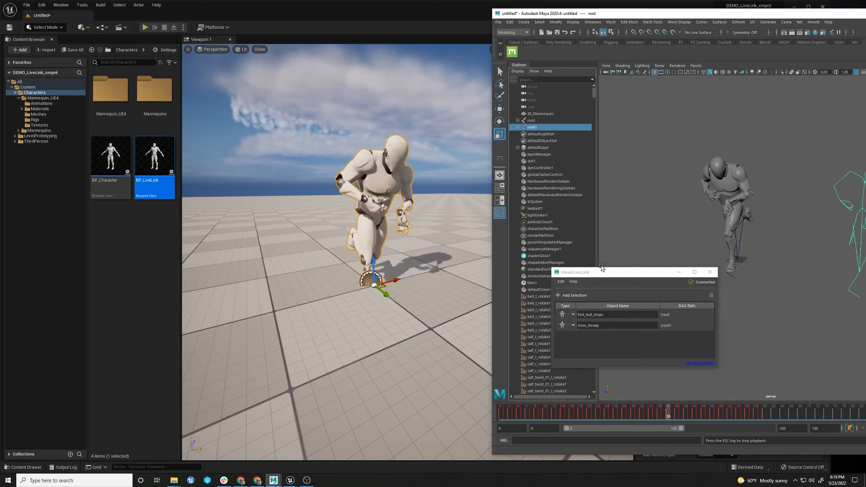